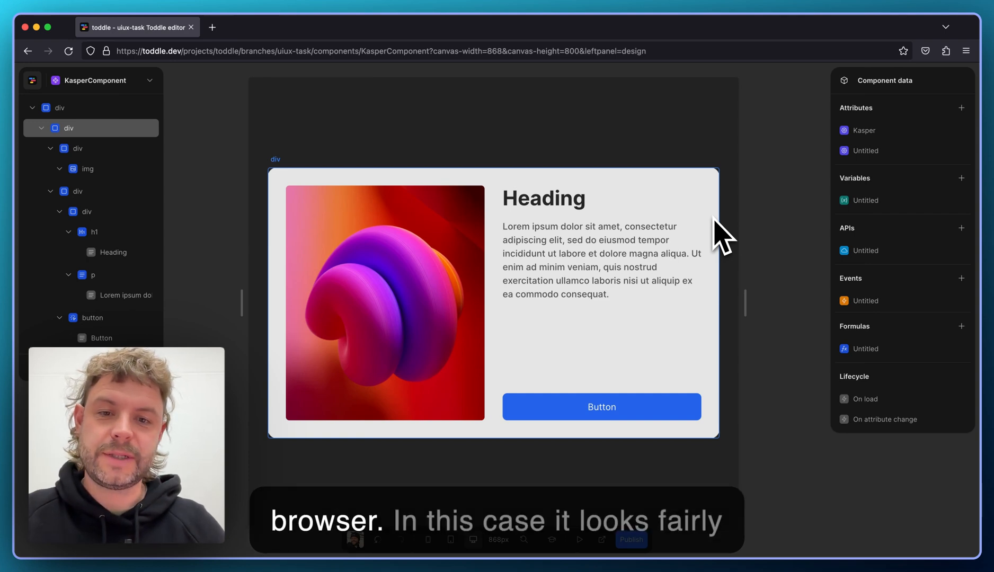
Step: Select the card container, widen the canvas to 1072px, and view its Default style
click(596, 260)
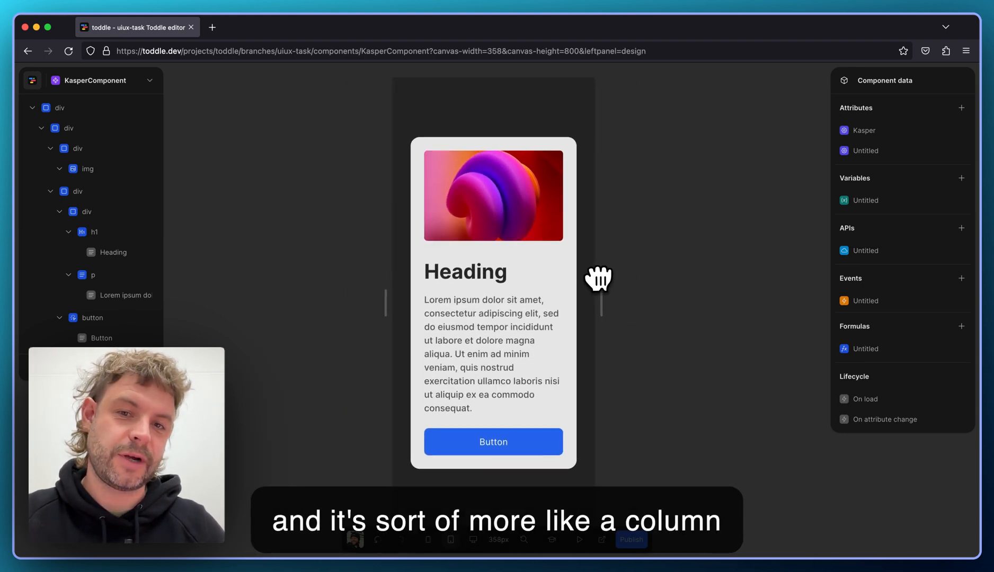
click(68, 128)
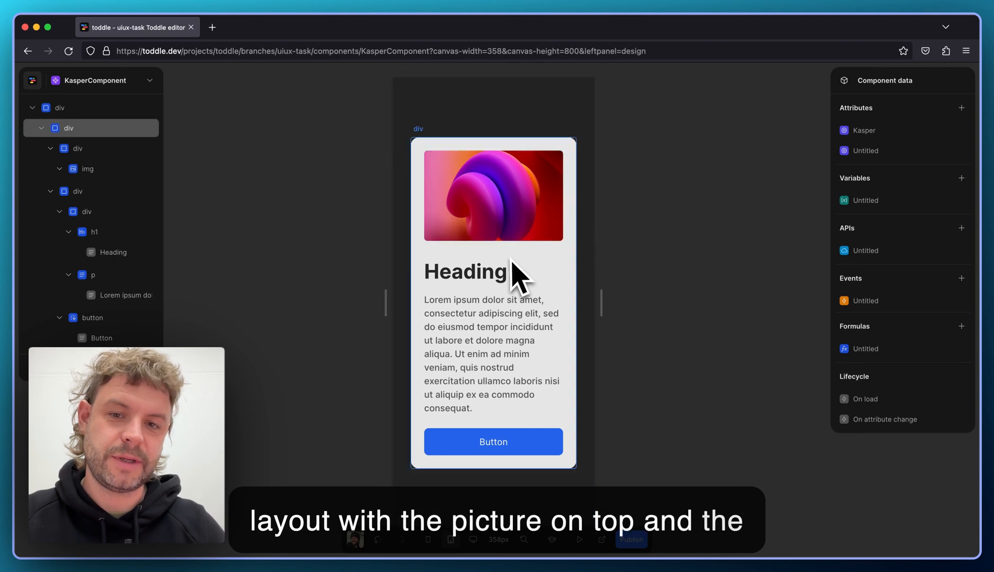
drag(601, 303, 601, 297)
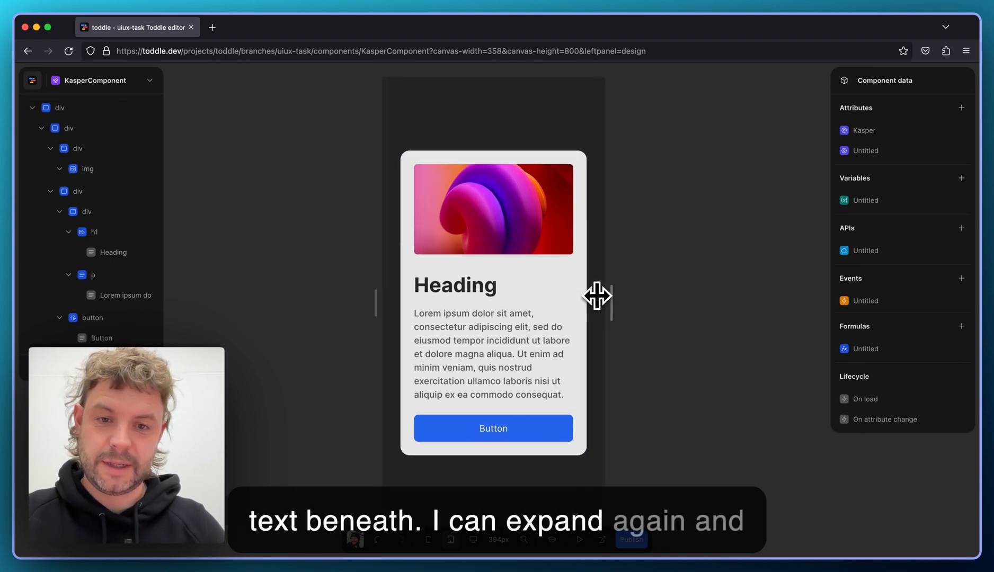
drag(600, 307, 738, 307)
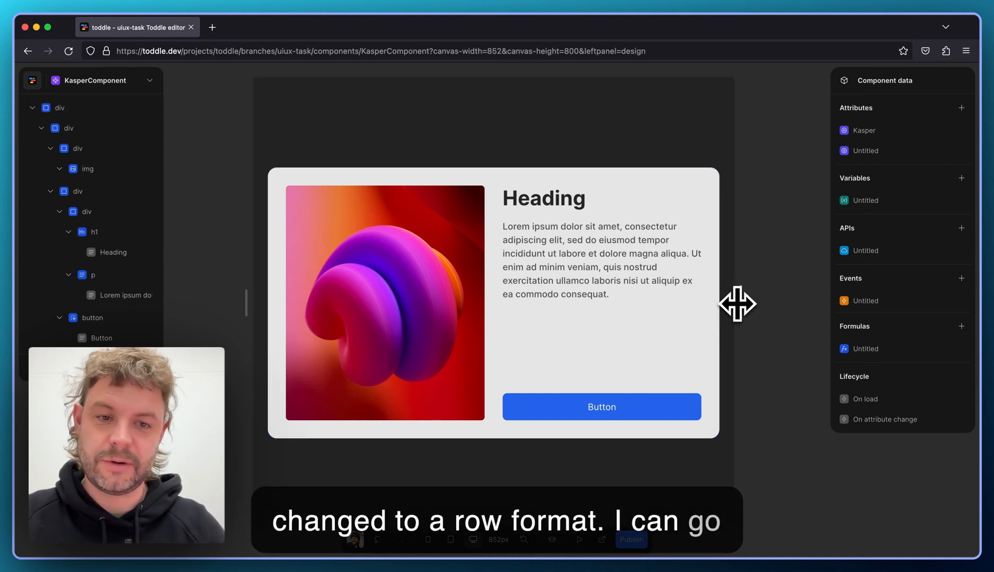
drag(736, 303, 800, 307)
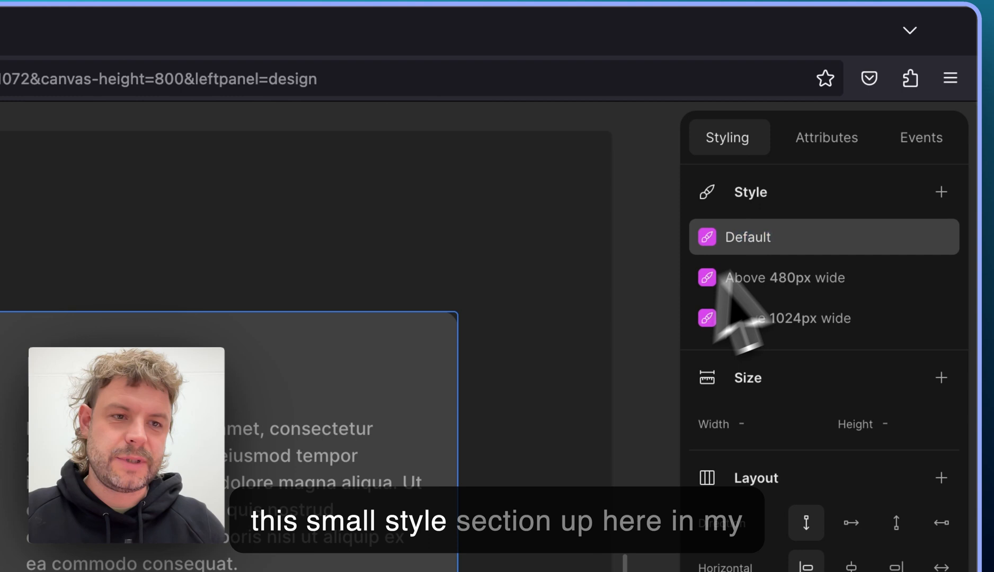
click(761, 237)
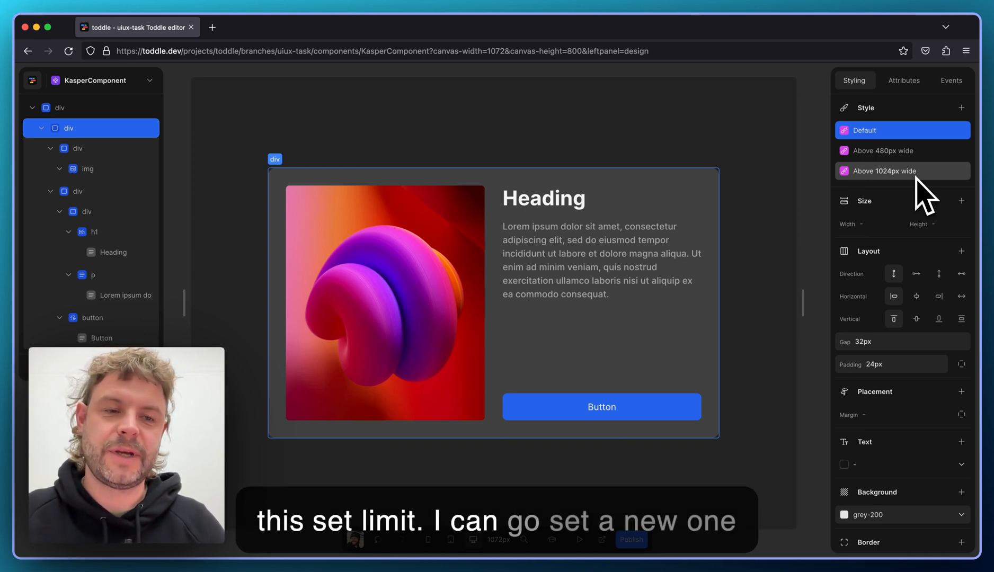
Step: Add a fourth style variant, clear its viewport width value, and reveal more conditions
click(961, 107)
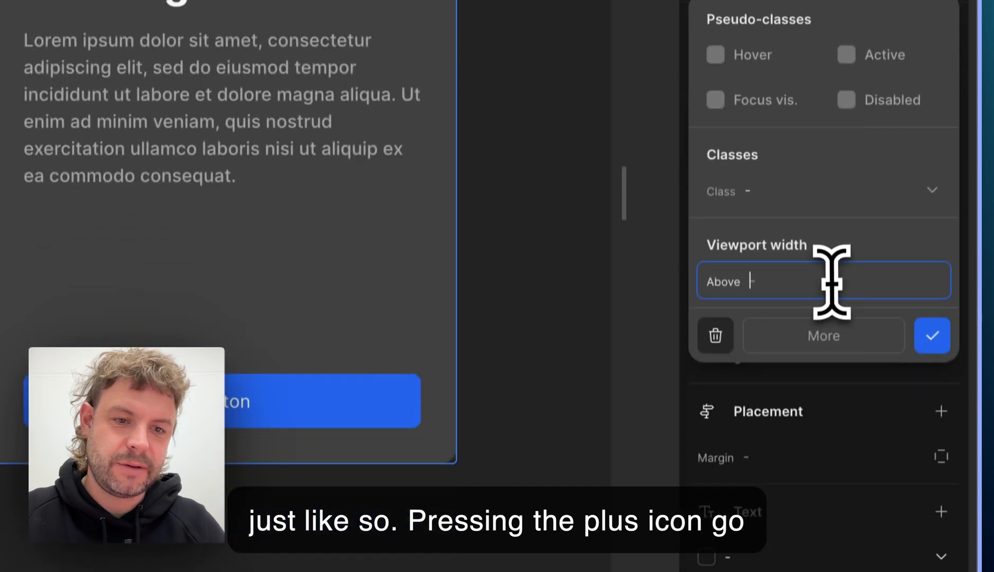
text(12)
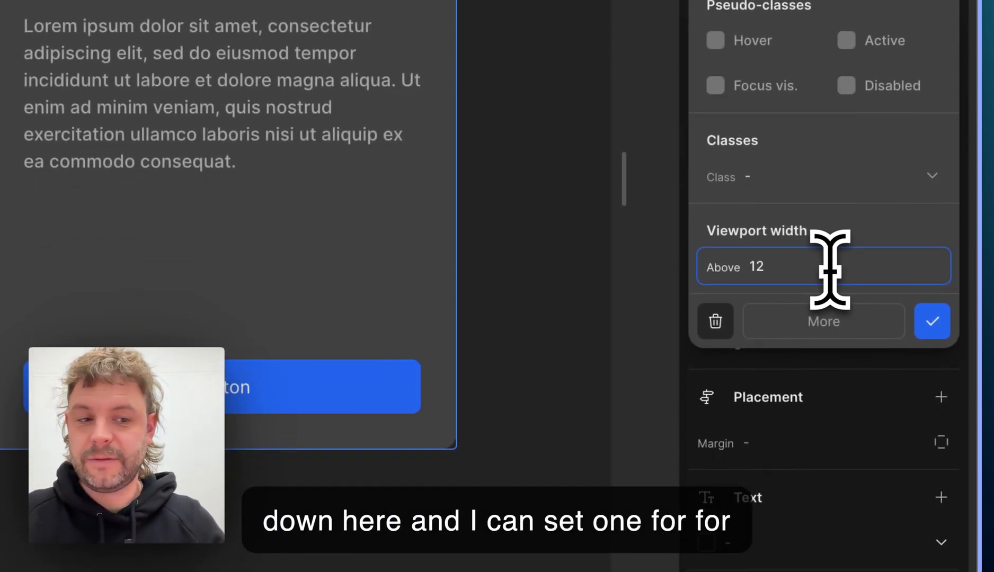
key(cmd+shift+Left)
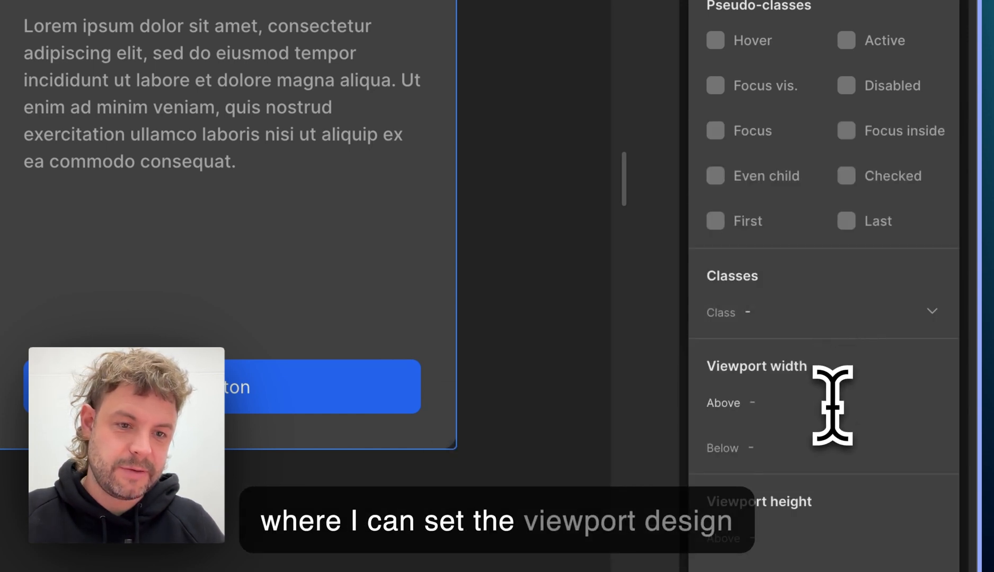
click(761, 402)
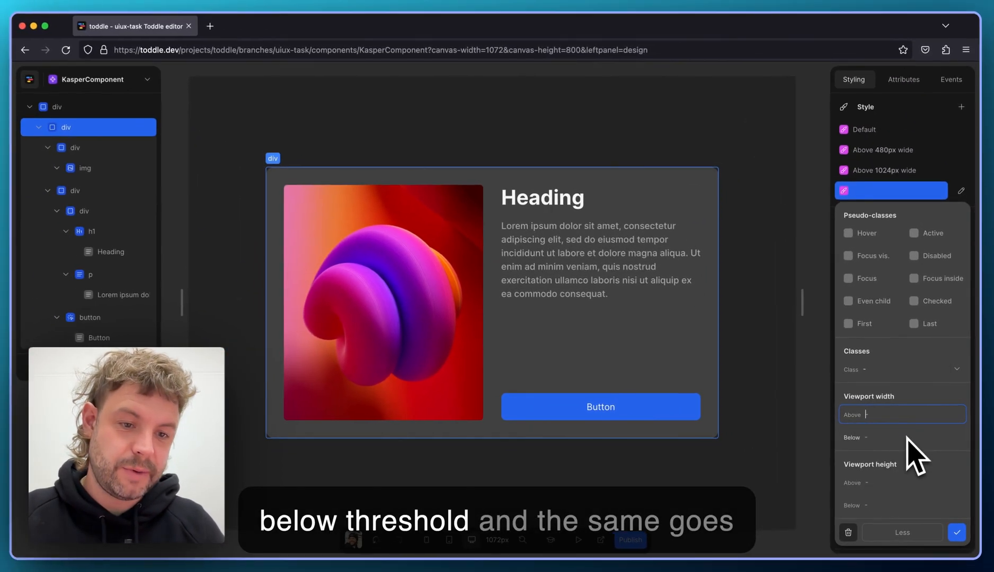
mouse_move(903, 481)
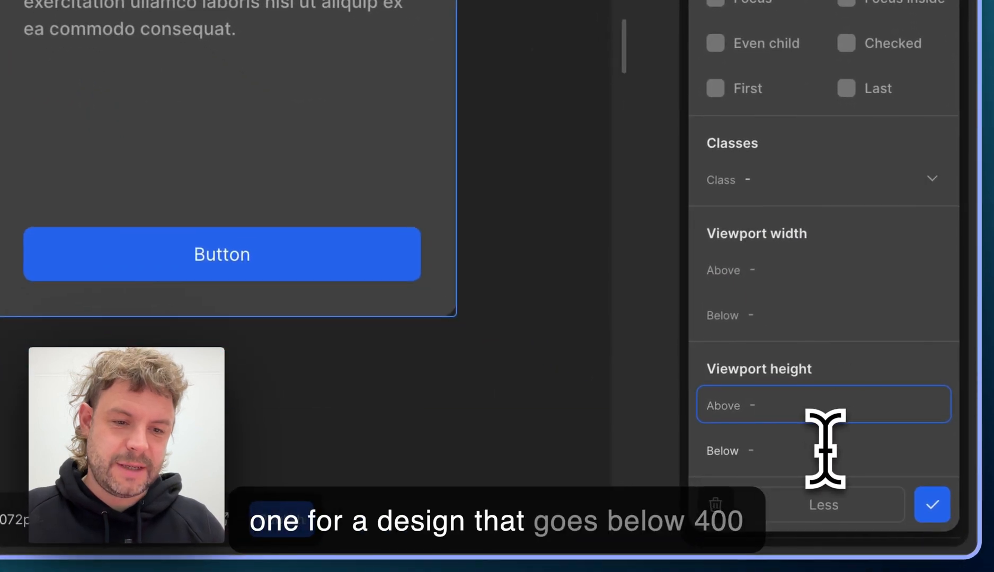
Step: Enter 40 in the new variant's viewport height Above field
text(40)
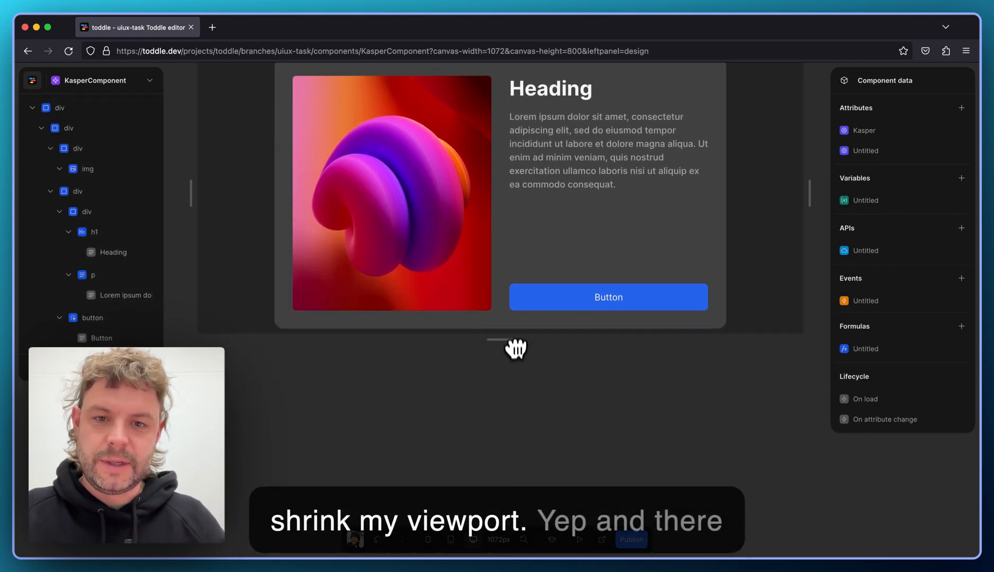
Step: Shorten the canvas to 579px tall, then narrow it to test the breakpoint
drag(515, 347, 515, 347)
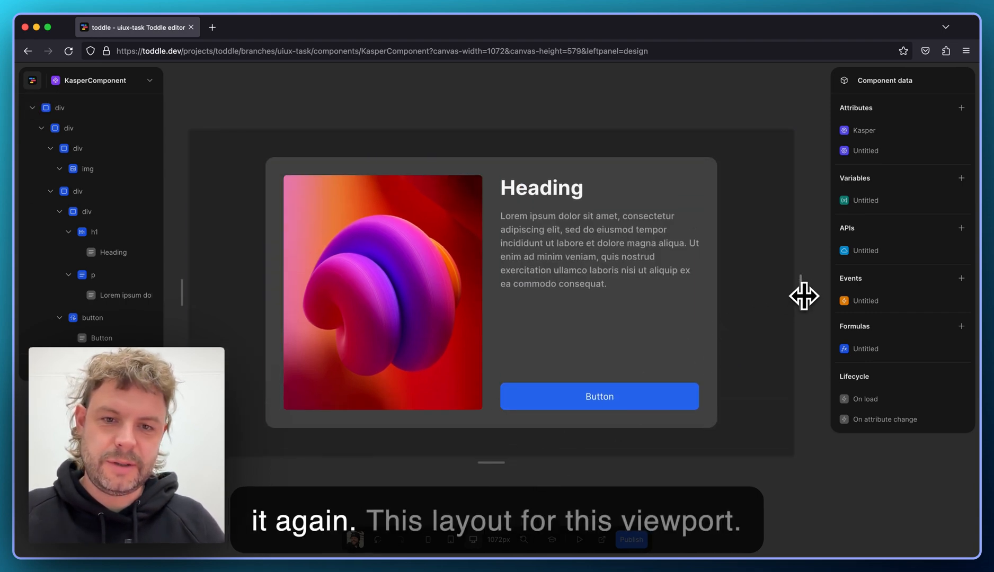
drag(803, 295, 748, 298)
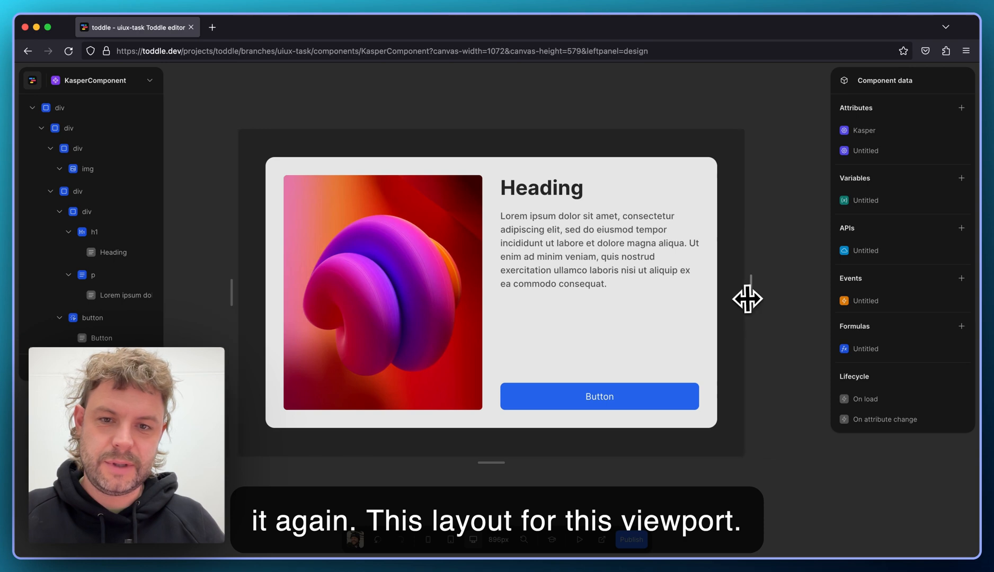